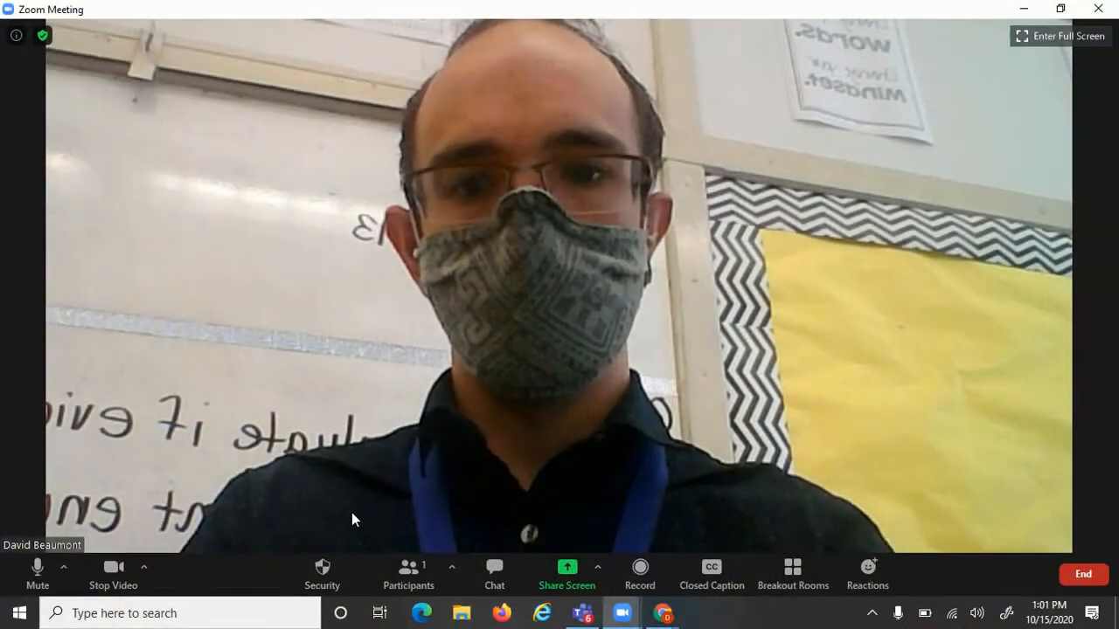
{"action": "mouse_move", "coordinate": [166, 560]}
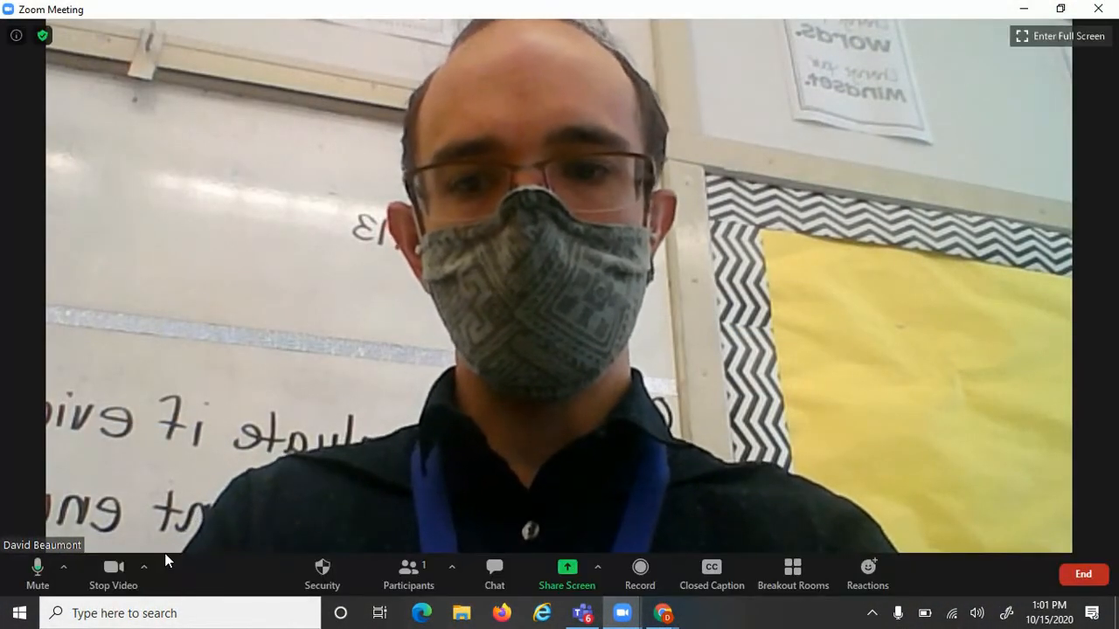
Open Zoom's video settings from the Stop Video menu to choose HD Pro Webcam C920
{"action": "left_click", "coordinate": [1066, 35]}
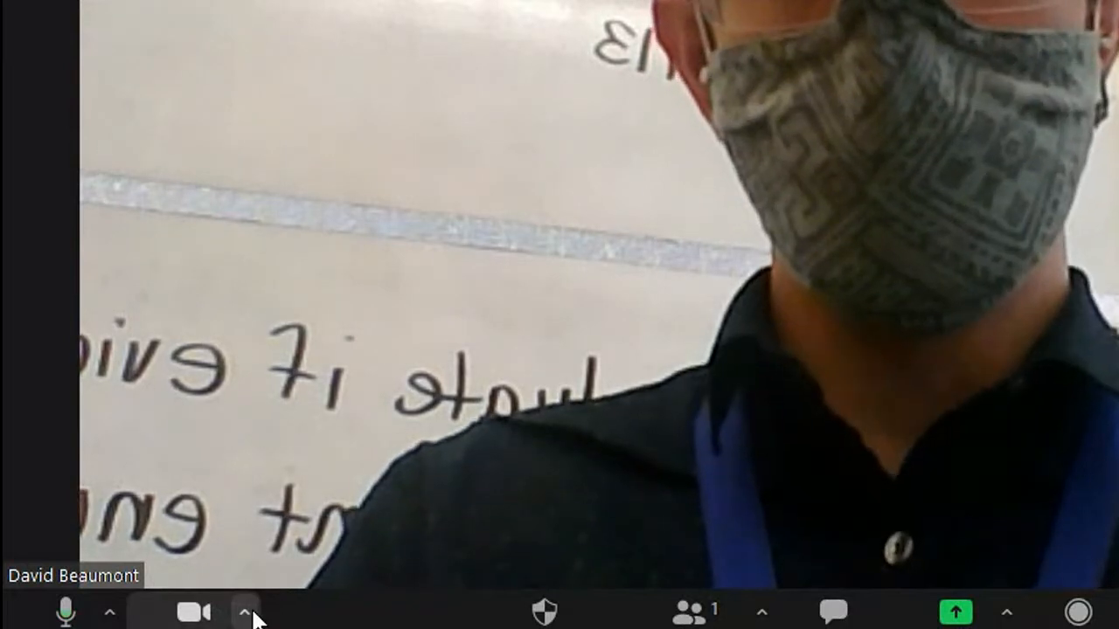
{"action": "left_click", "coordinate": [244, 612]}
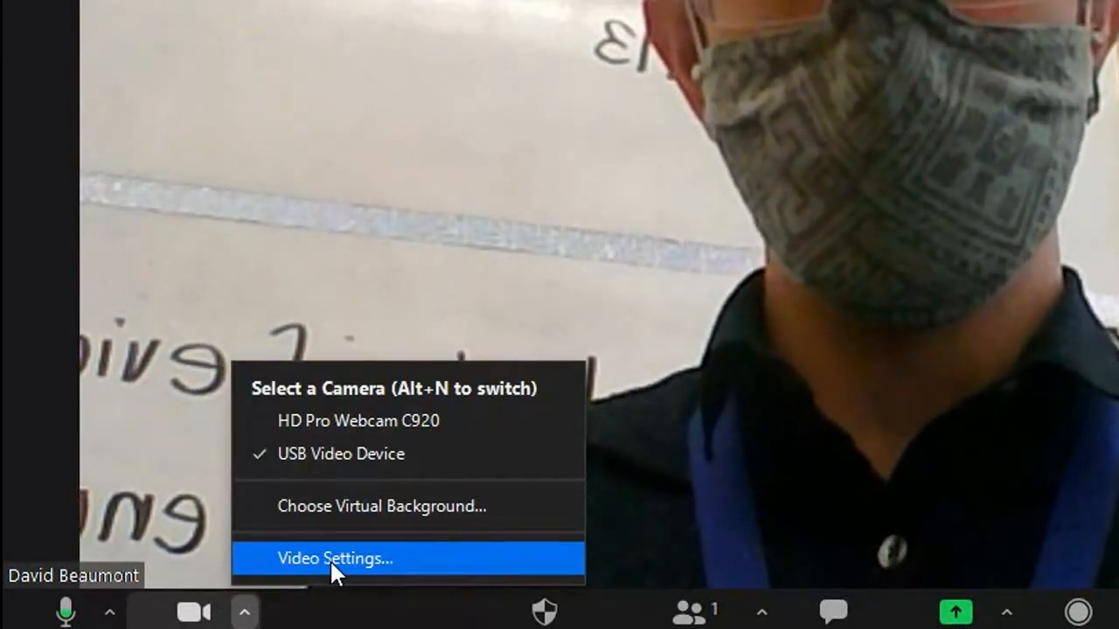
{"action": "left_click", "coordinate": [335, 559]}
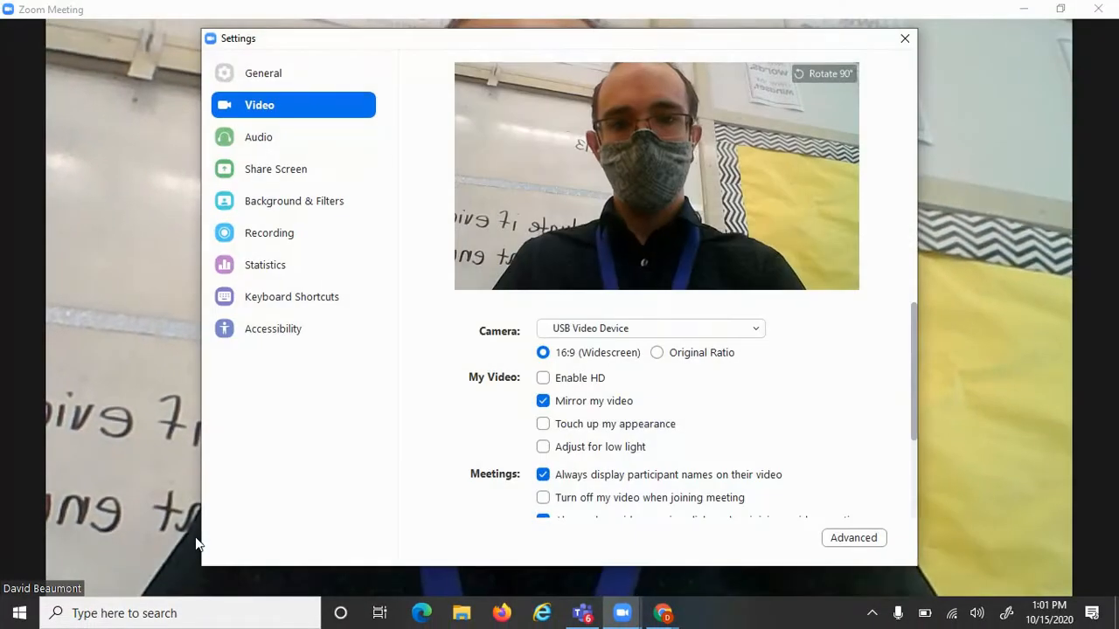
{"action": "mouse_move", "coordinate": [462, 346]}
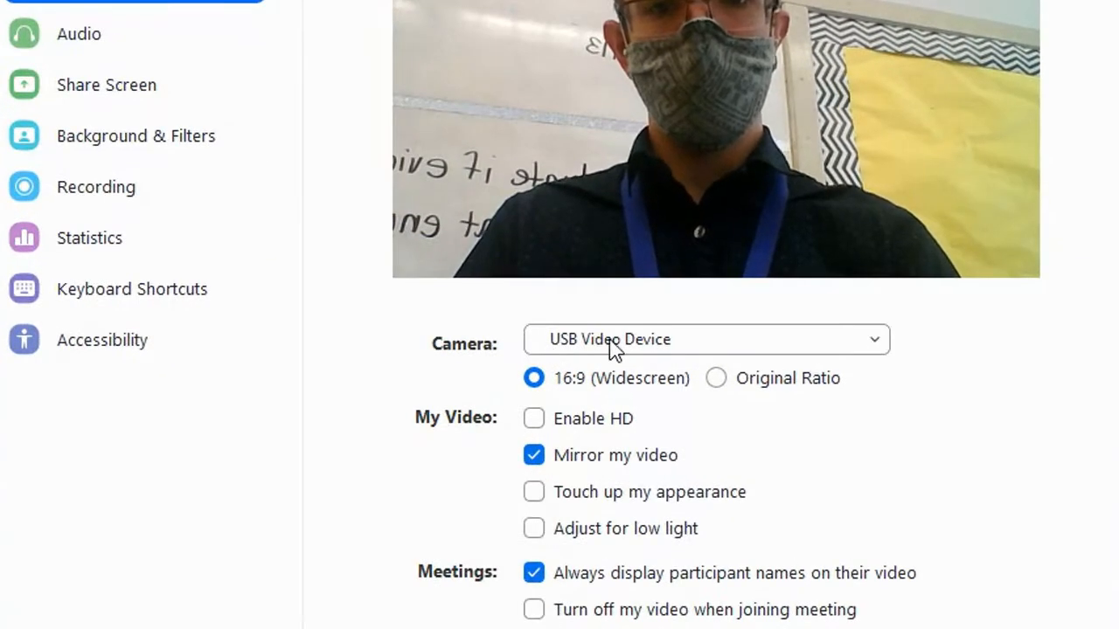
{"action": "mouse_move", "coordinate": [895, 354]}
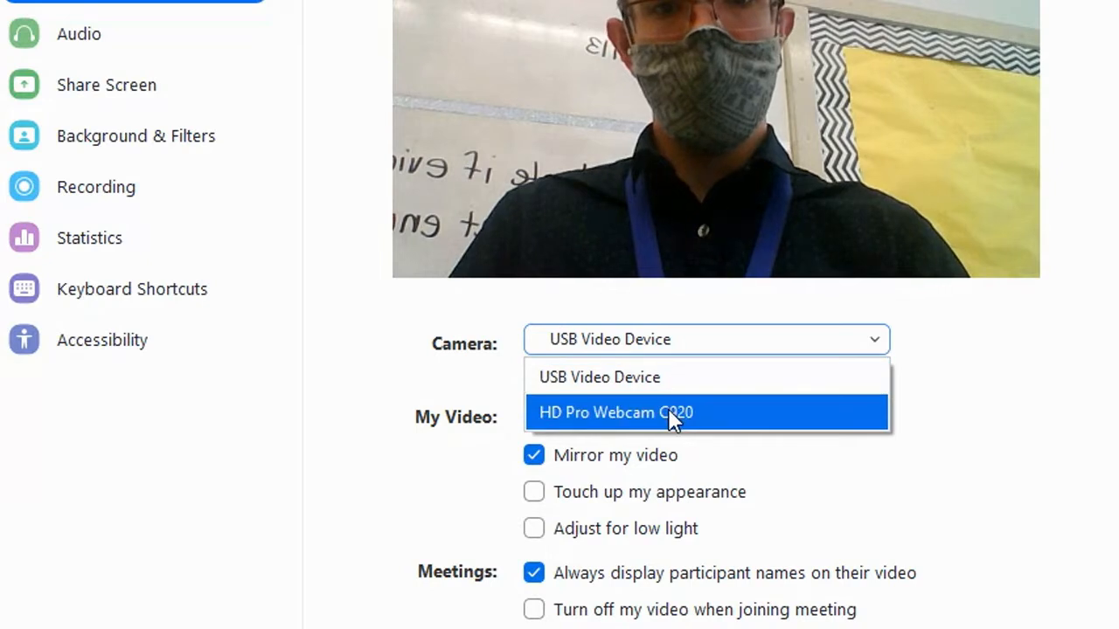
{"action": "mouse_move", "coordinate": [707, 419]}
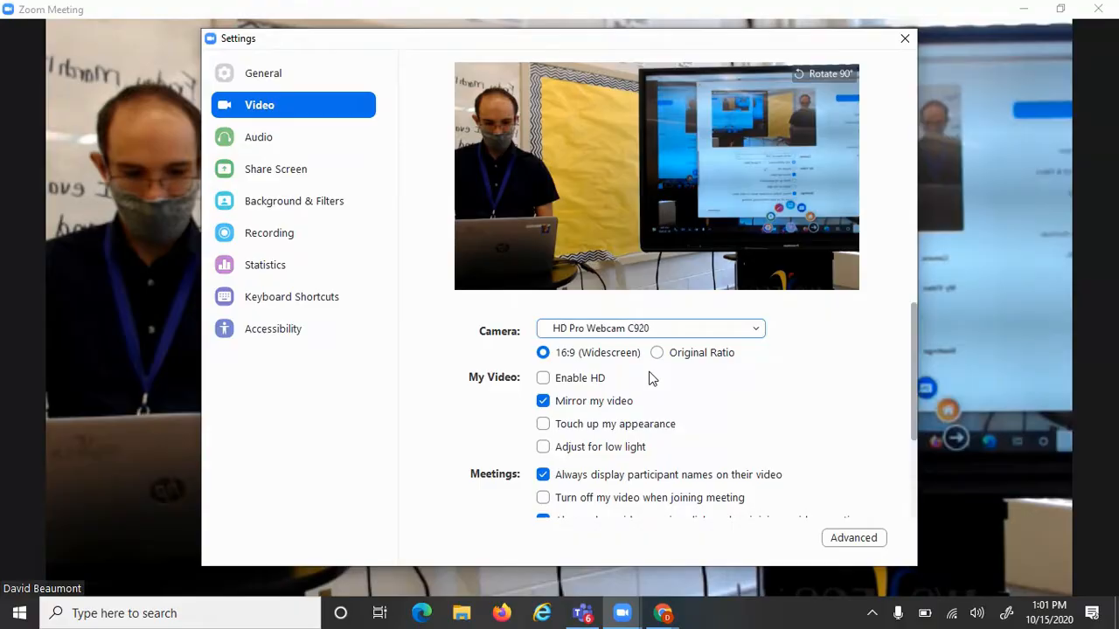
In Zoom's audio settings, switch the microphone from the external mic to Microphone (2- HD Pro Webcam C920)
{"action": "left_click", "coordinate": [906, 38]}
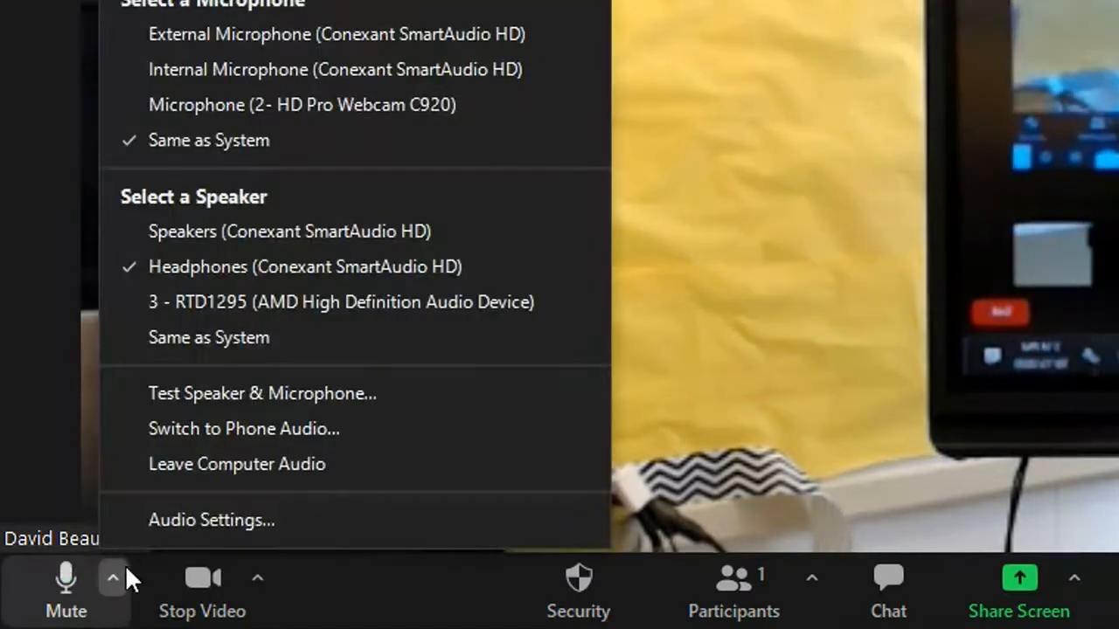
{"action": "left_click", "coordinate": [211, 520]}
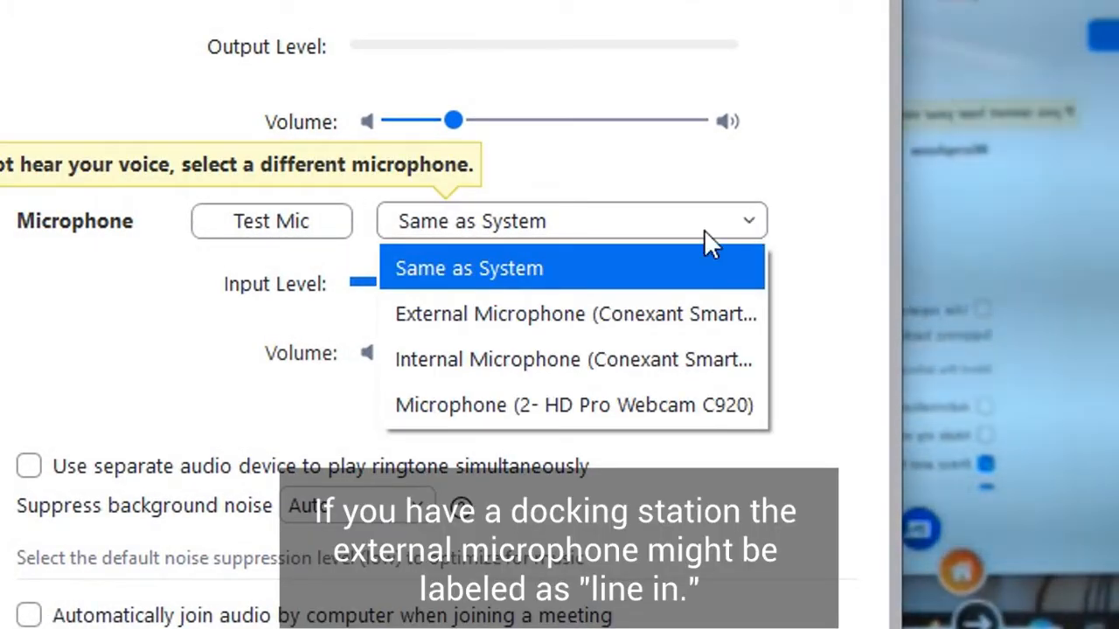
{"action": "mouse_move", "coordinate": [629, 315]}
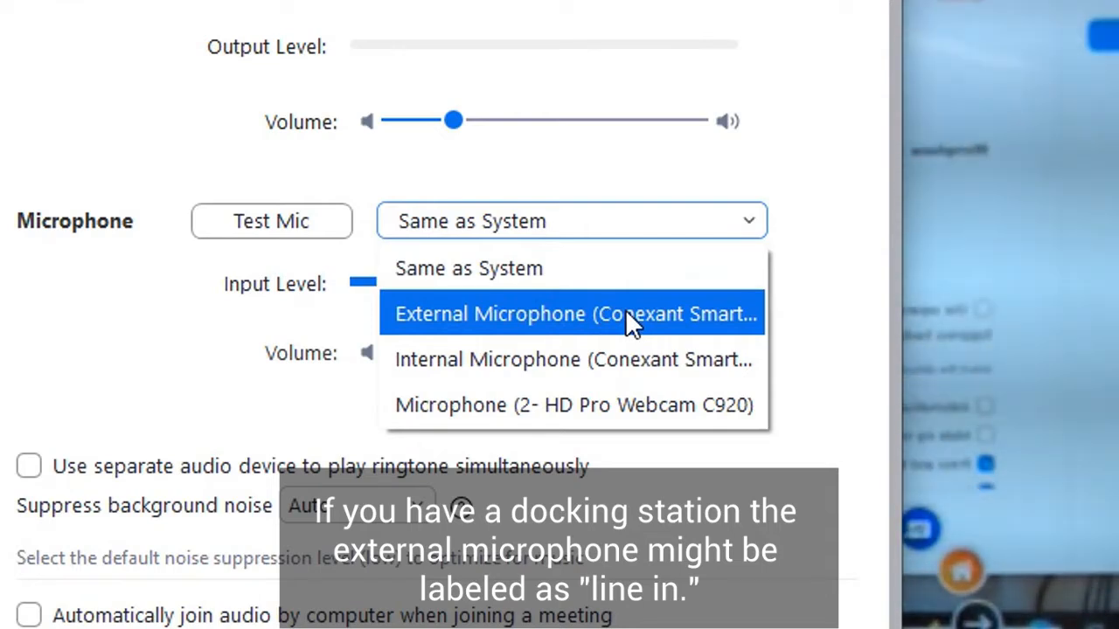
{"action": "left_click", "coordinate": [577, 315]}
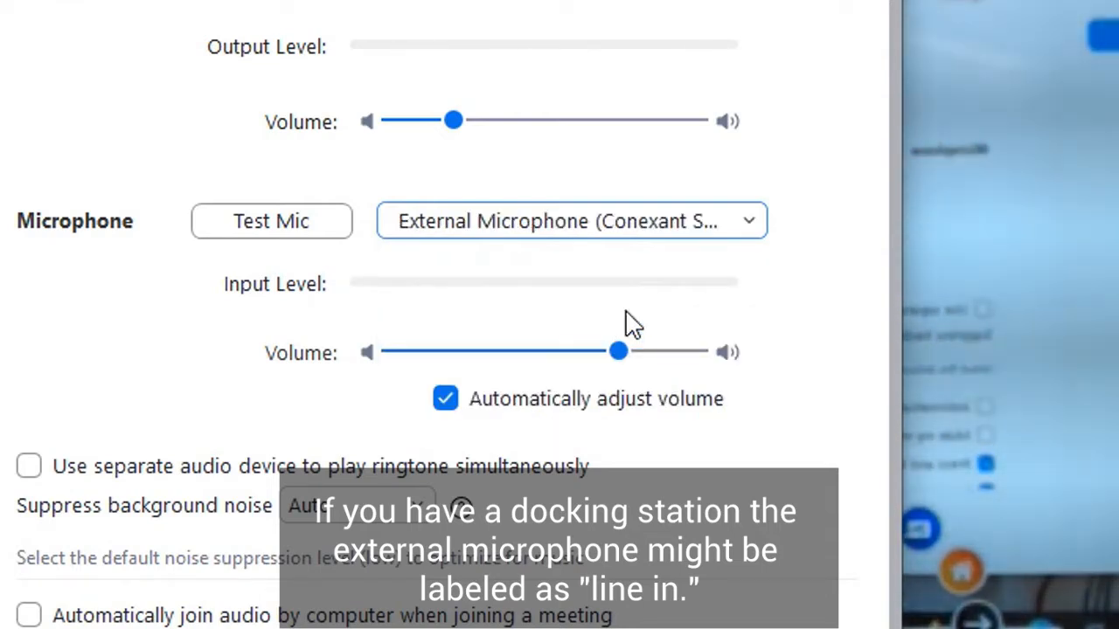
{"action": "left_click", "coordinate": [748, 220]}
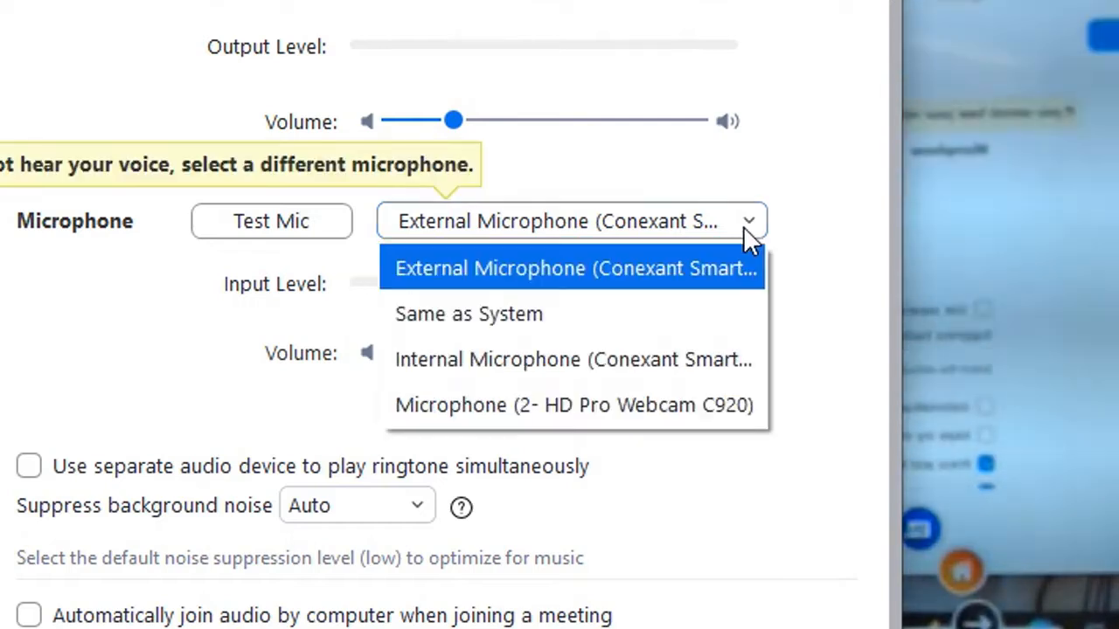
{"action": "mouse_move", "coordinate": [574, 406]}
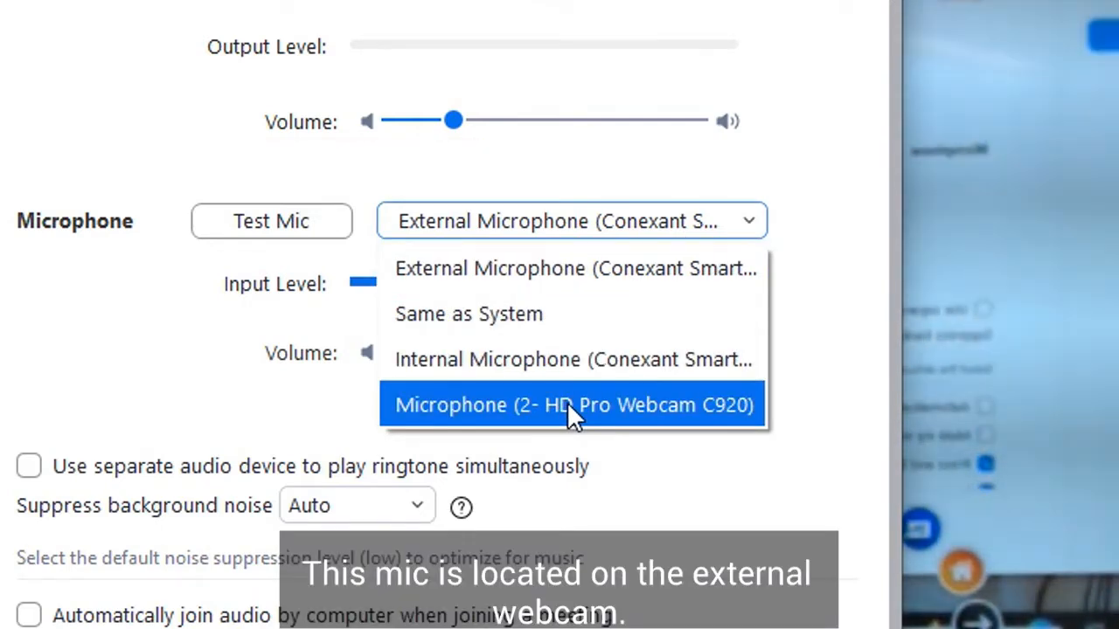
{"action": "left_click", "coordinate": [573, 405]}
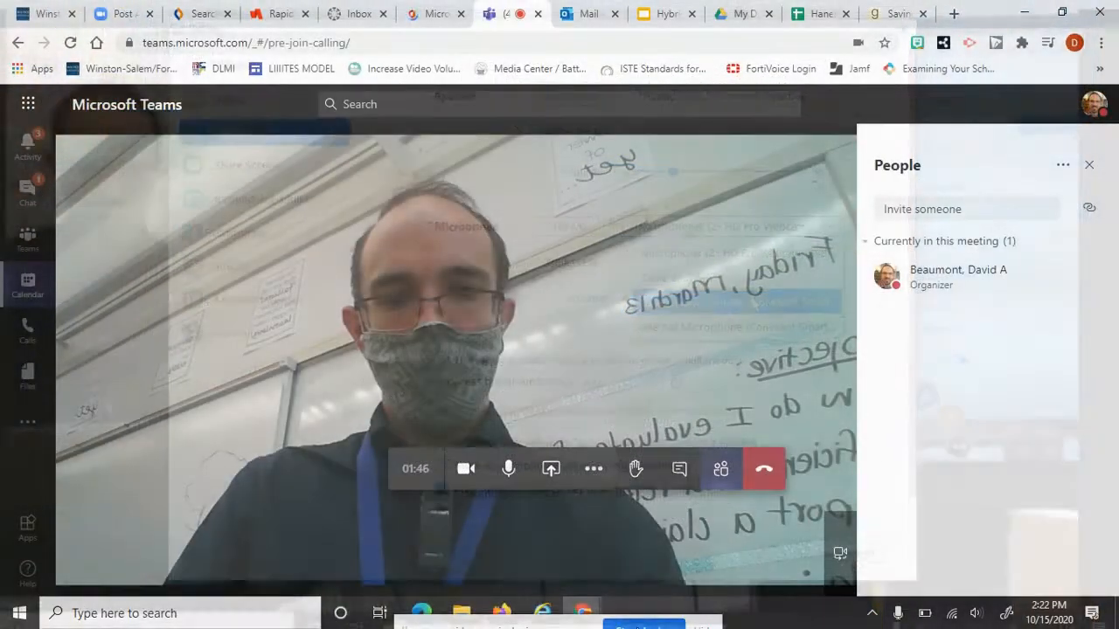
In the Teams meeting's device settings, select HD Pro Webcam C920 as the camera
{"action": "left_click", "coordinate": [595, 469]}
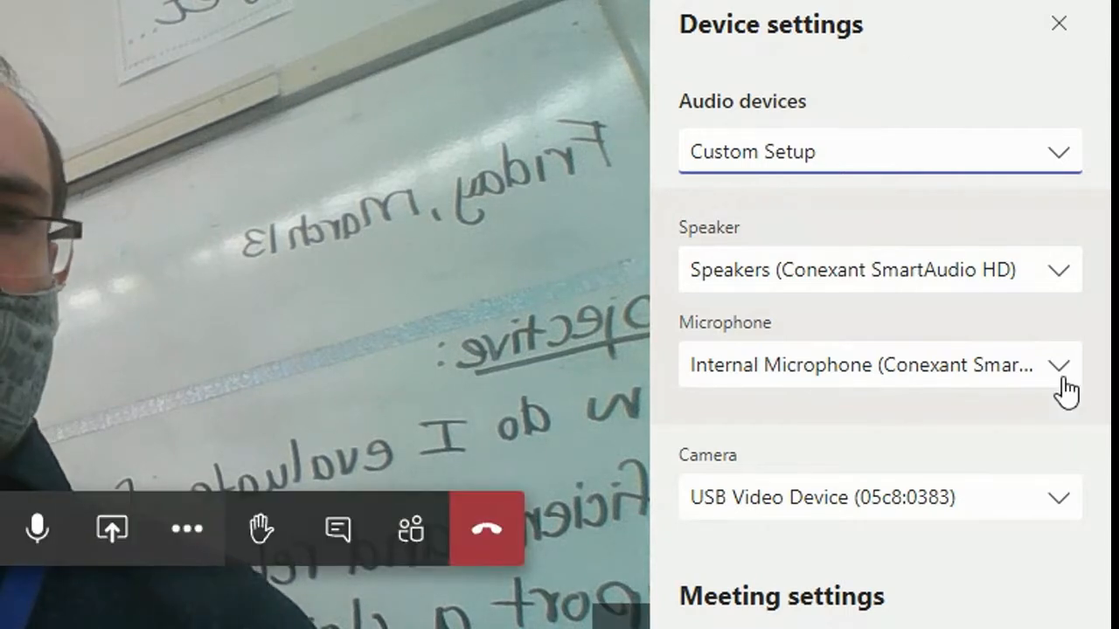
{"action": "scroll", "scroll_direction": "down", "scroll_amount": 3}
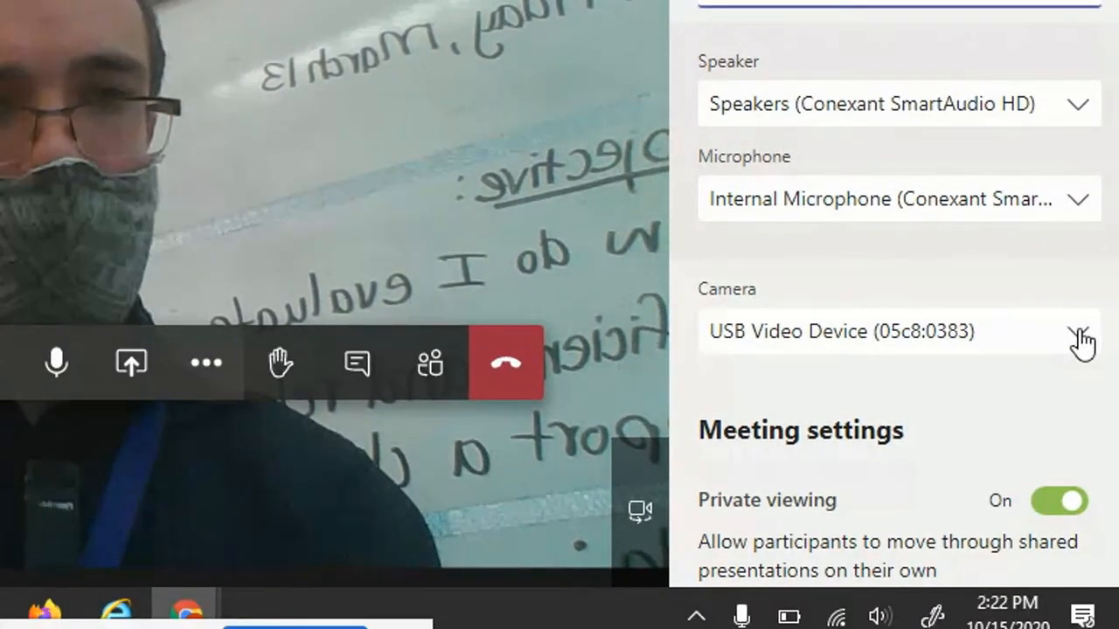
{"action": "left_click", "coordinate": [1080, 332]}
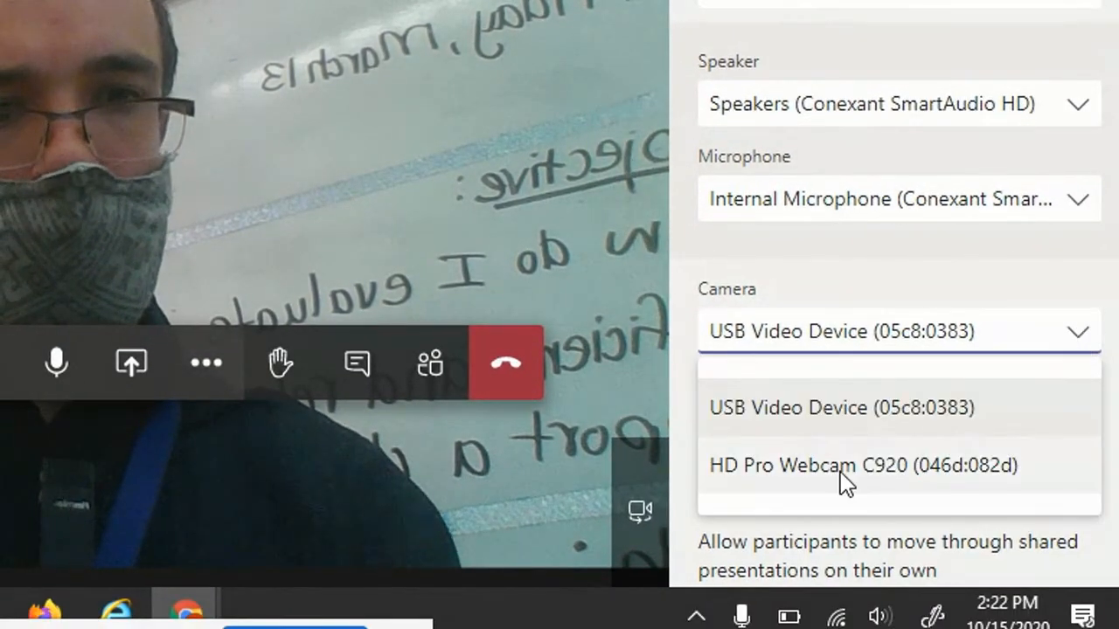
{"action": "left_click", "coordinate": [864, 465]}
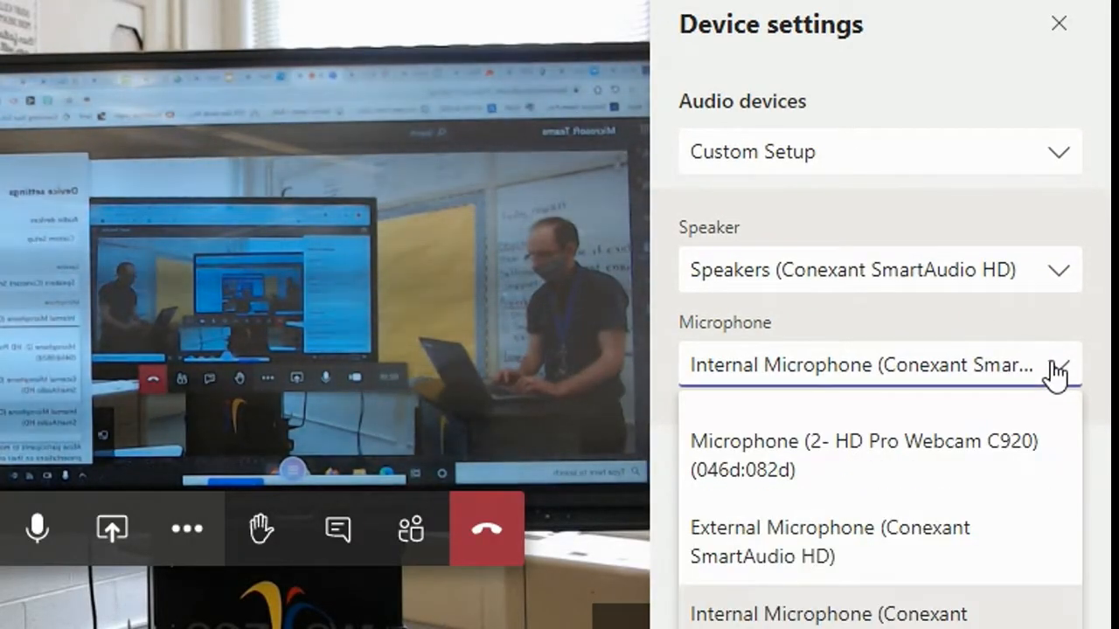
{"action": "mouse_move", "coordinate": [828, 542]}
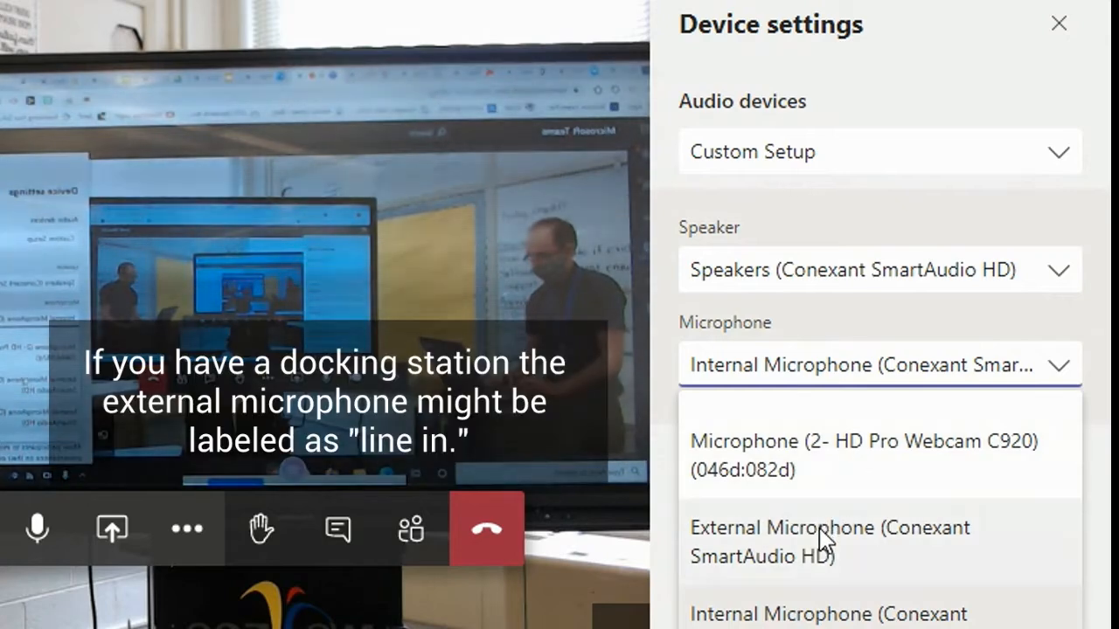
Set the Teams microphone to Microphone (2- HD Pro Webcam C920) instead of the external mic
{"action": "left_click", "coordinate": [828, 542]}
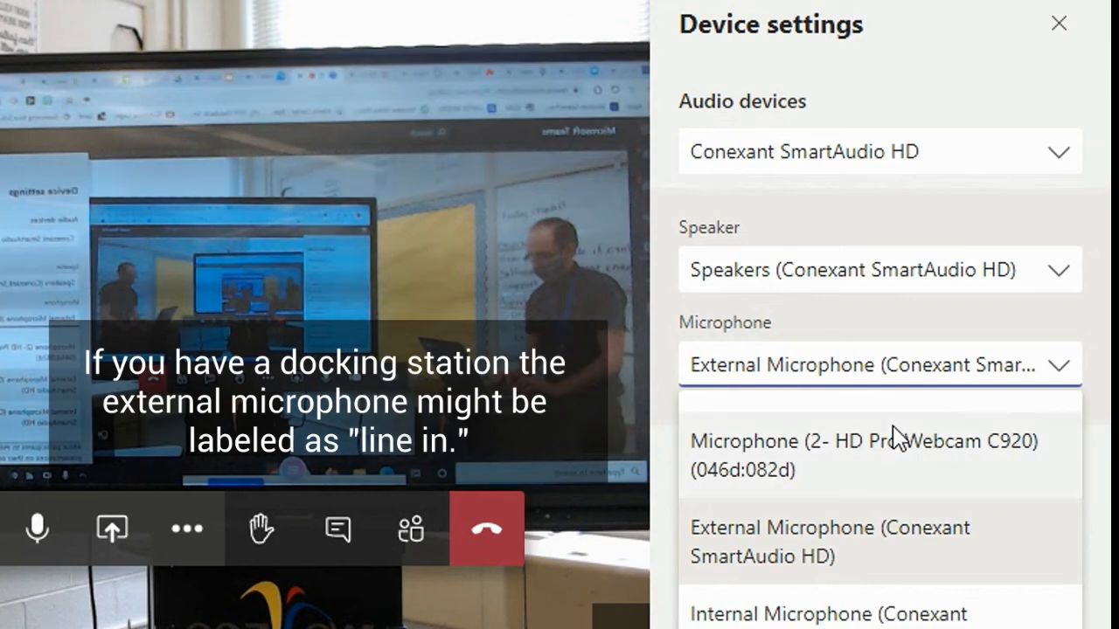
{"action": "left_click", "coordinate": [864, 455]}
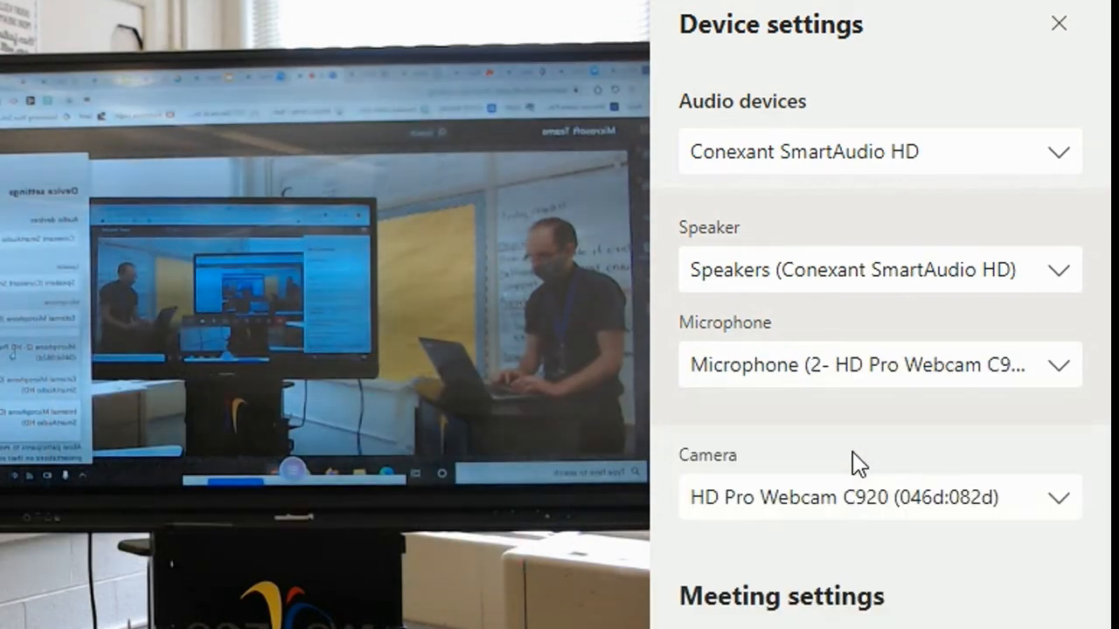